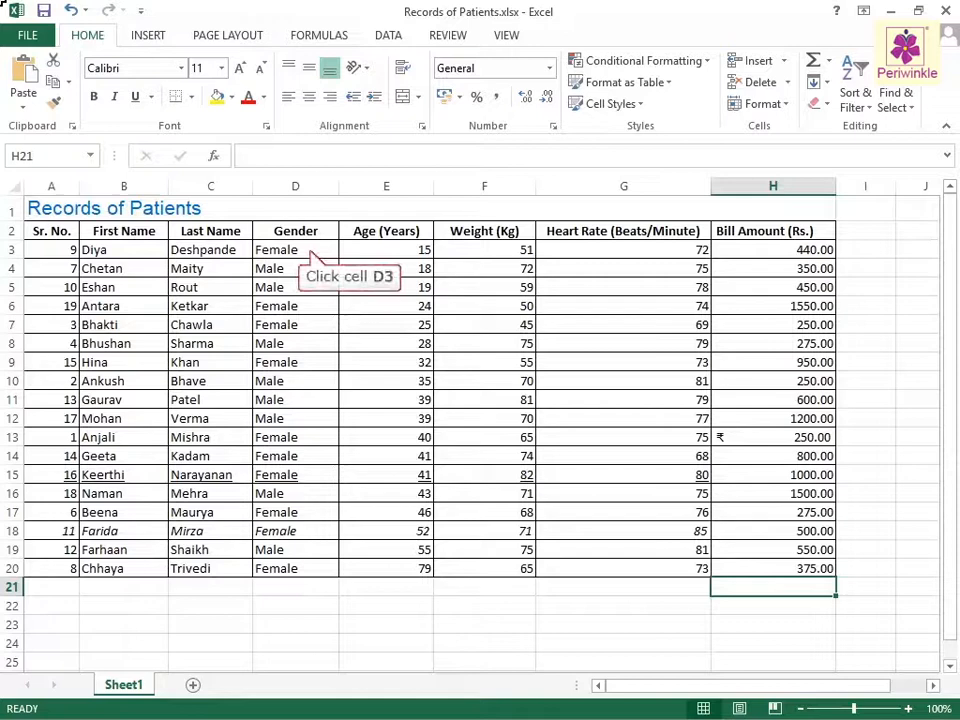
mouse_move(312, 220)
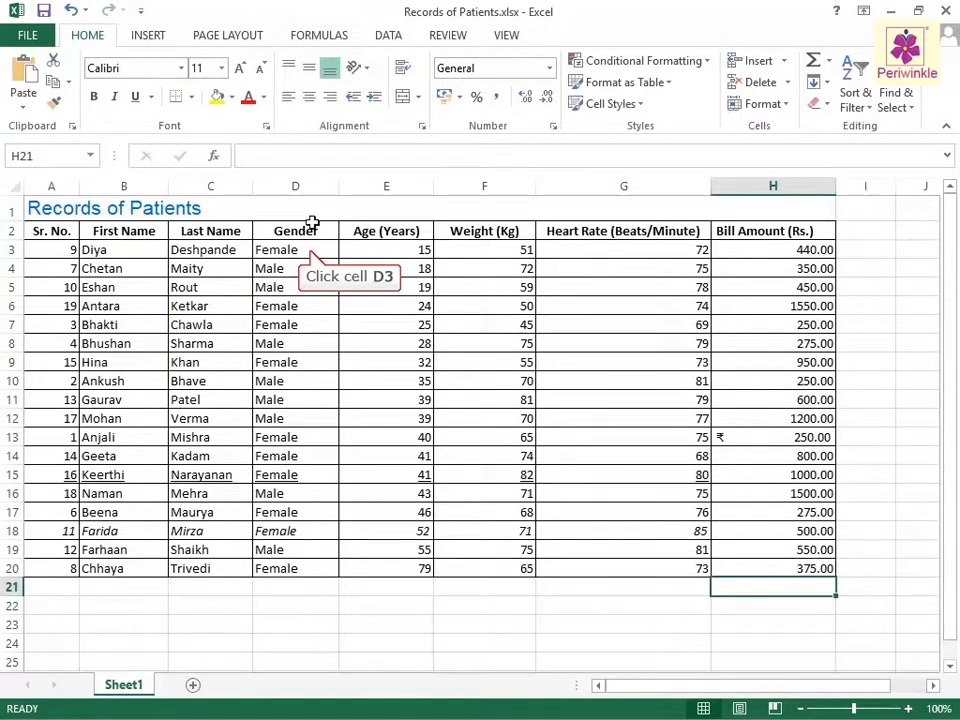
Select the Gender cell for Diya (D3) inside the Records of Patients table.
left_click(296, 248)
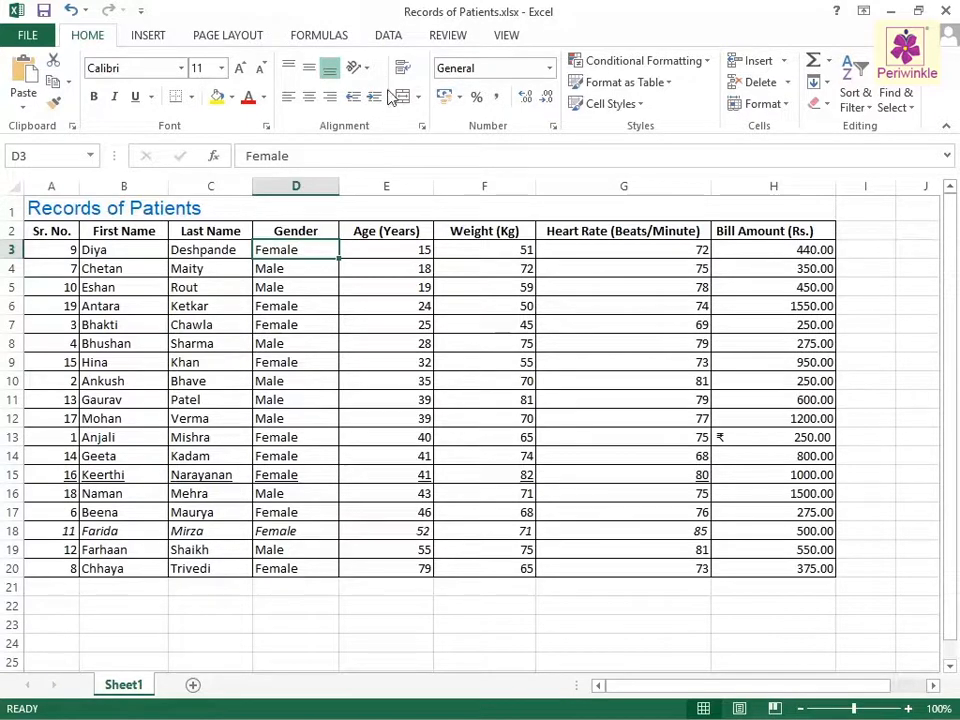
Turn on filter dropdowns for every column header via Data > Filter.
left_click(388, 36)
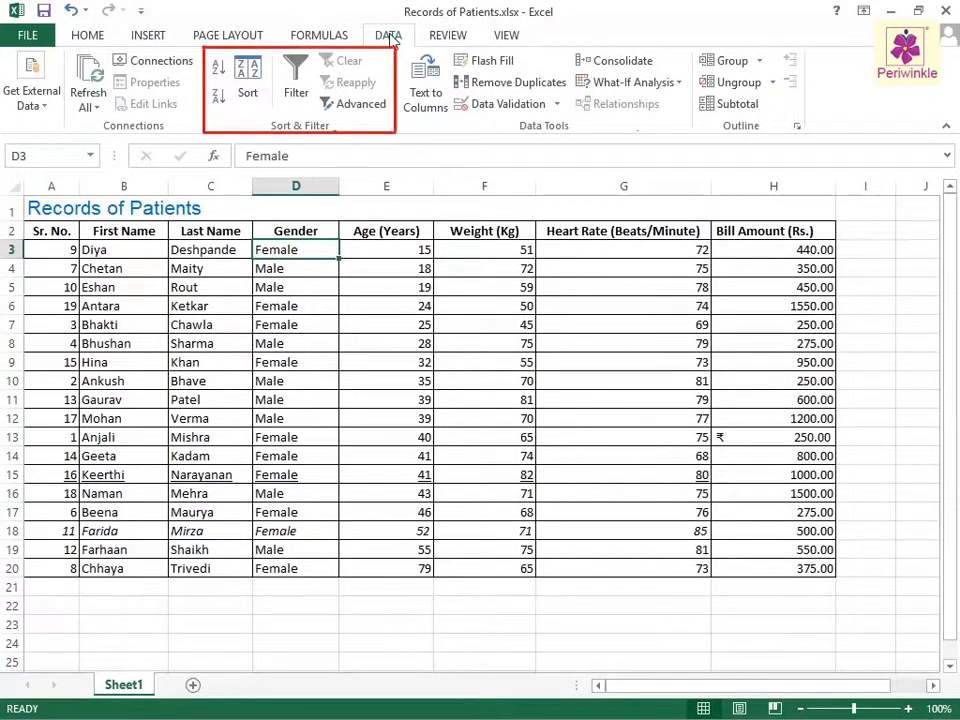
mouse_move(296, 76)
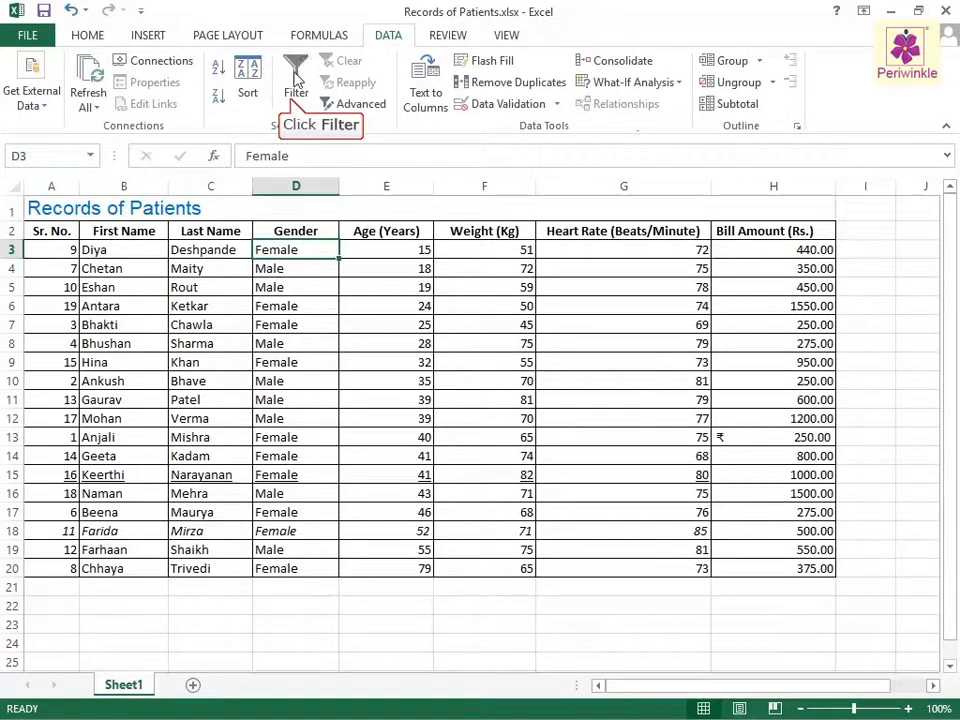
left_click(296, 76)
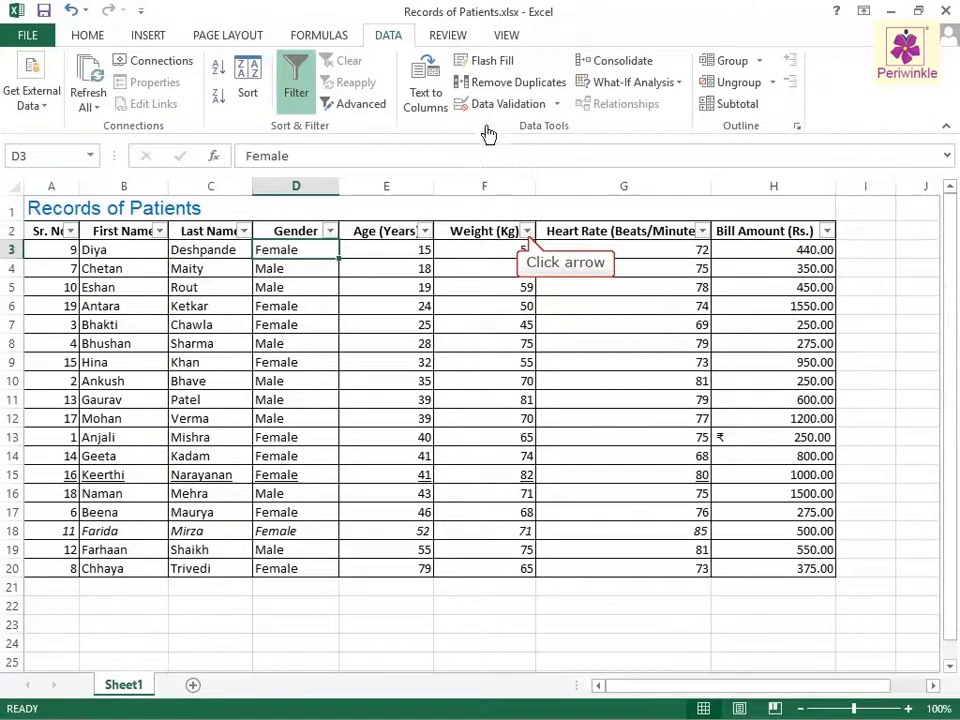
Filter the Weight (Kg) column to keep only patients weighing 70 or 71 kg.
left_click(528, 232)
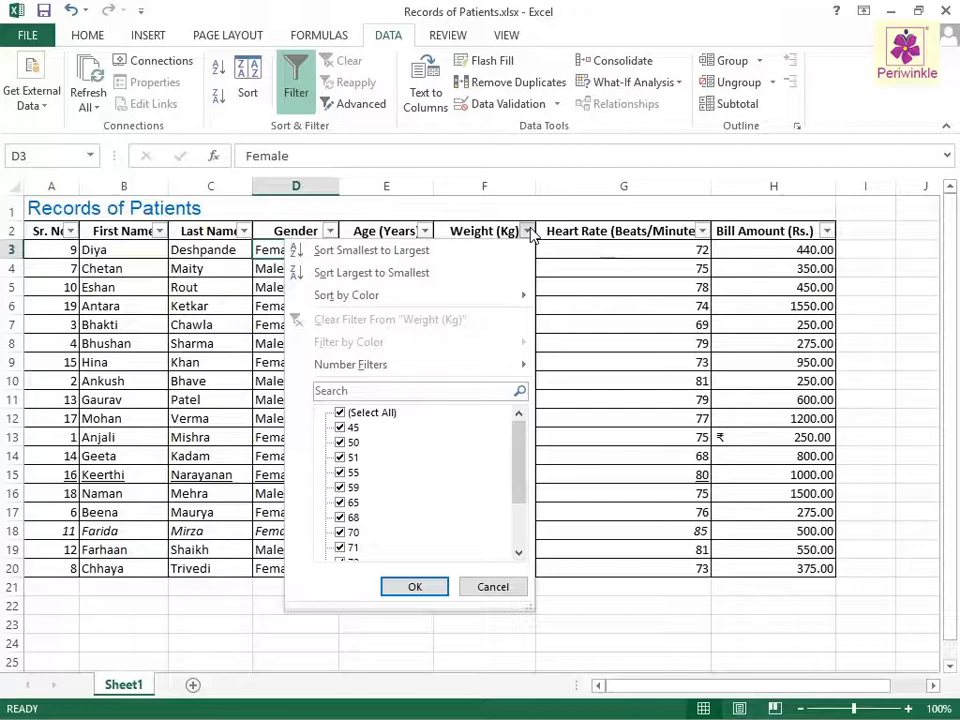
mouse_move(340, 412)
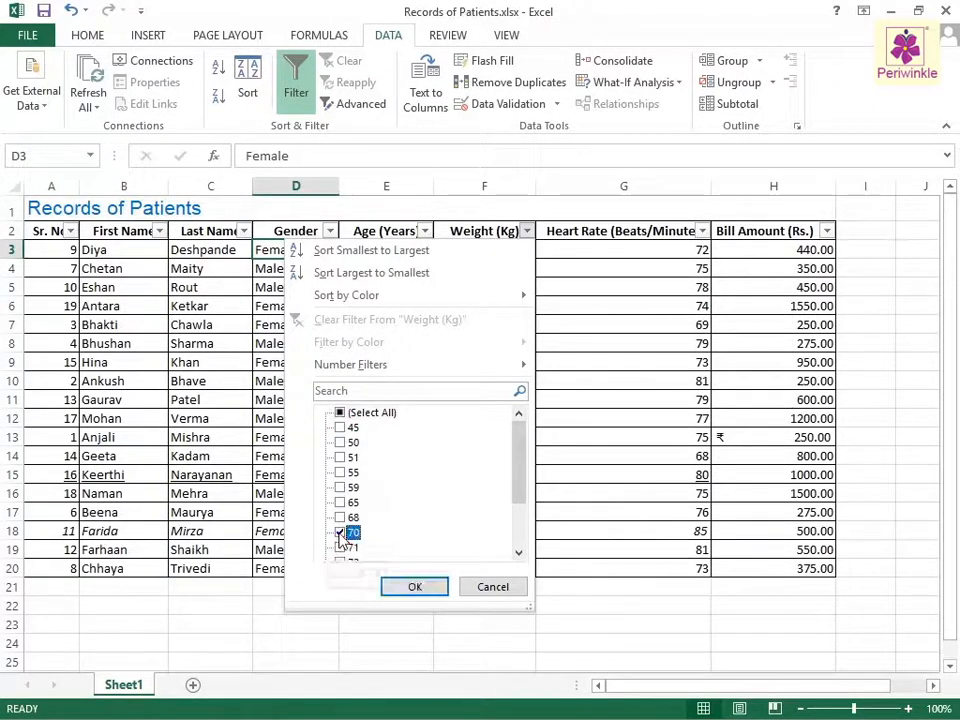
left_click(340, 548)
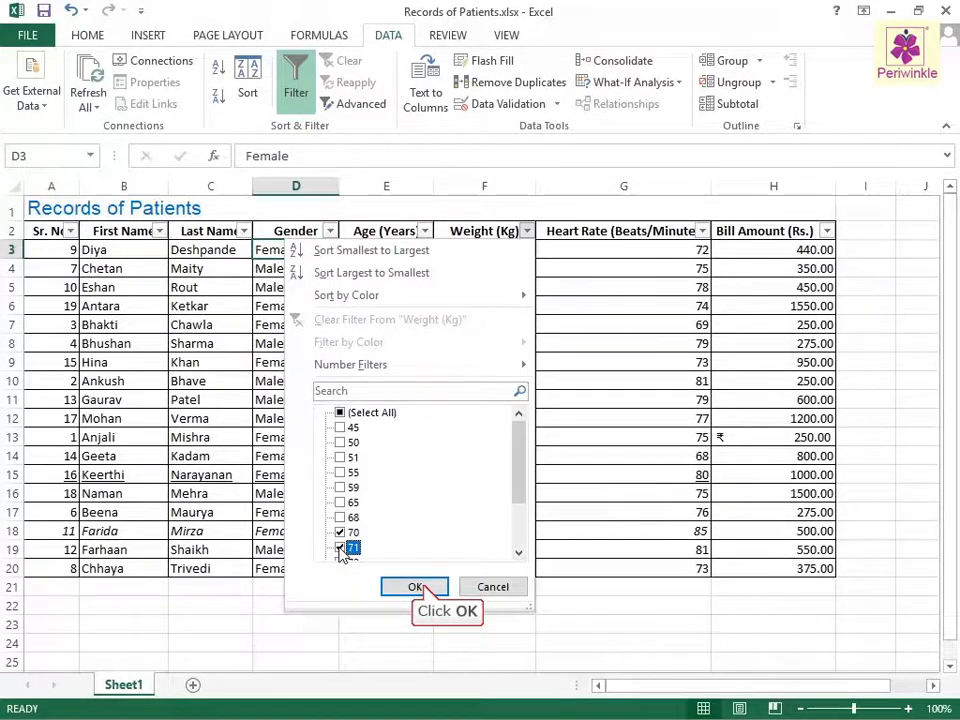
left_click(412, 586)
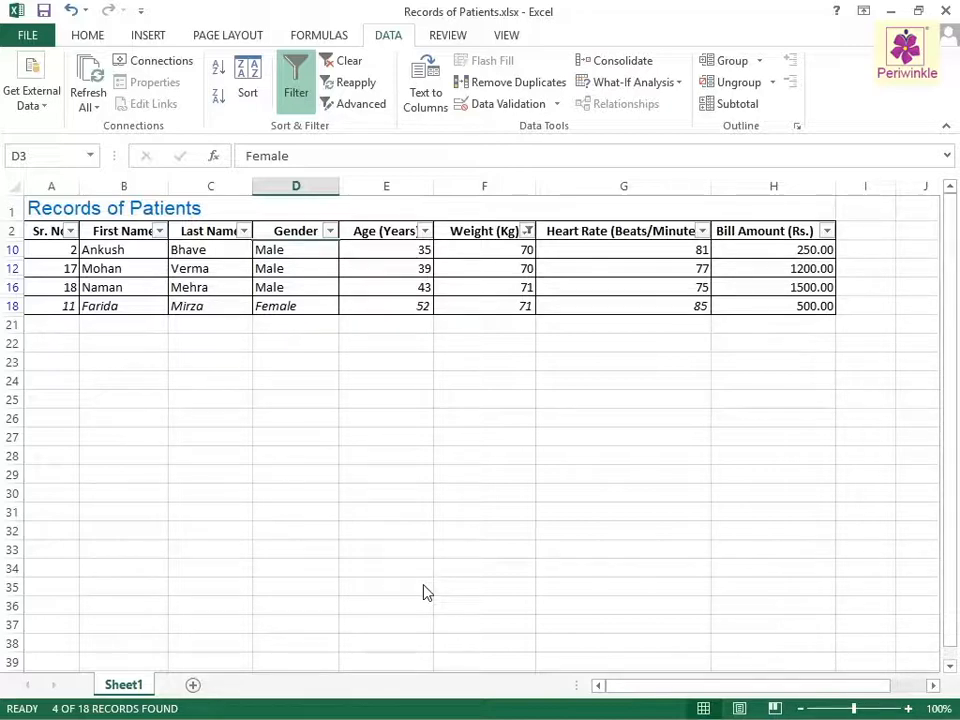
mouse_move(296, 82)
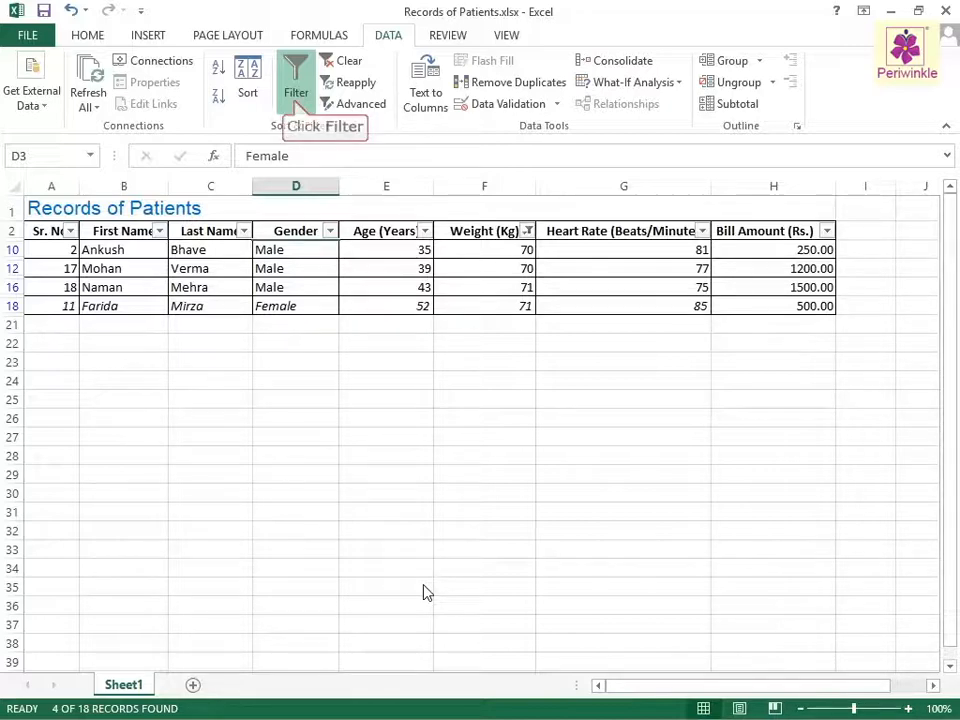